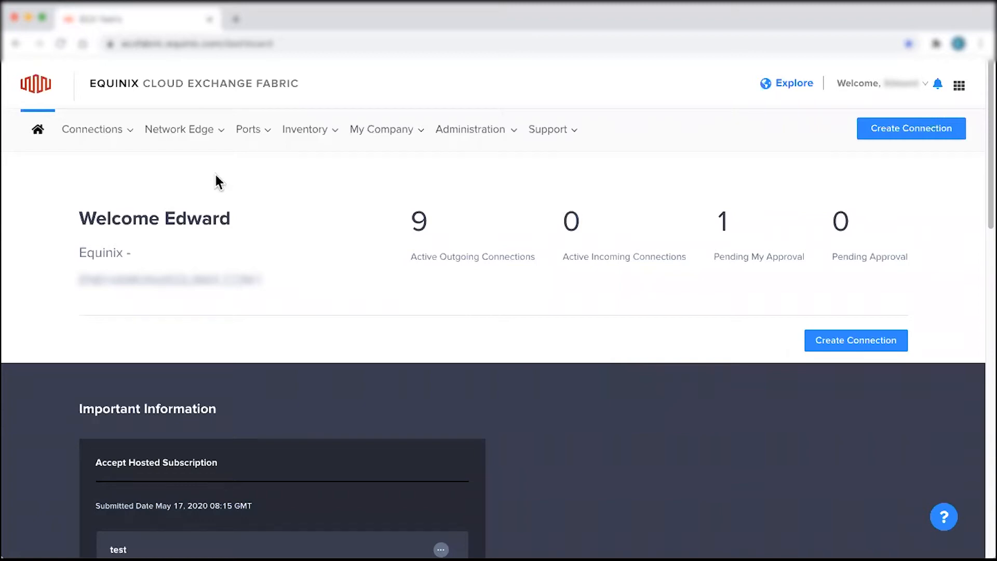
- Start creating a new virtual device from the Network Edge menu
click(179, 129)
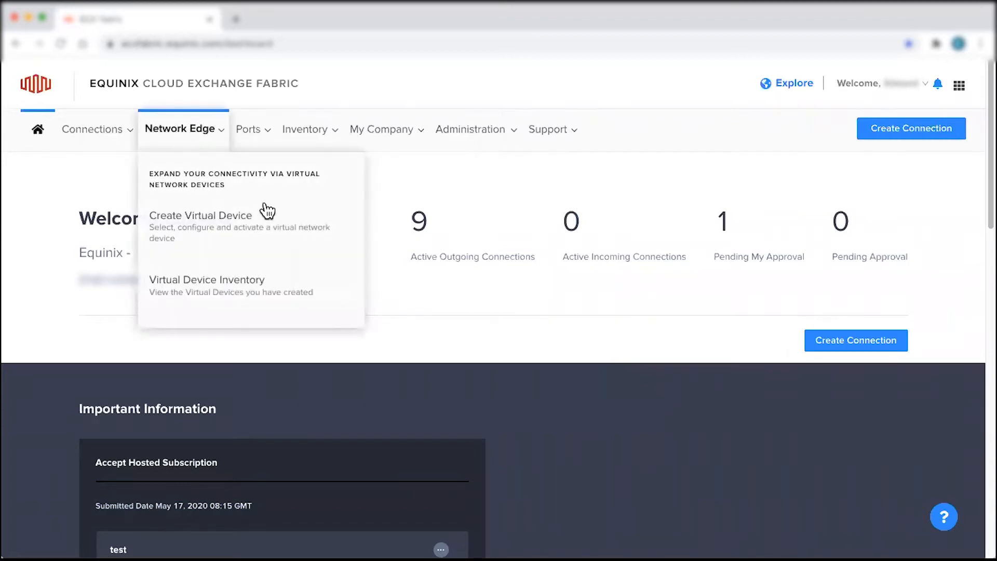
click(200, 220)
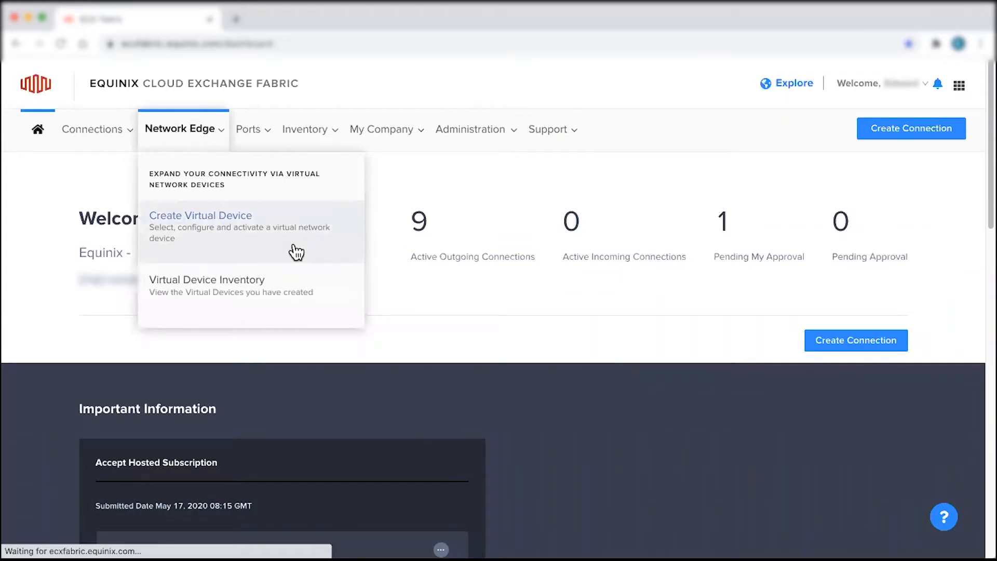
- Choose a single virtual device without high availability
click(200, 215)
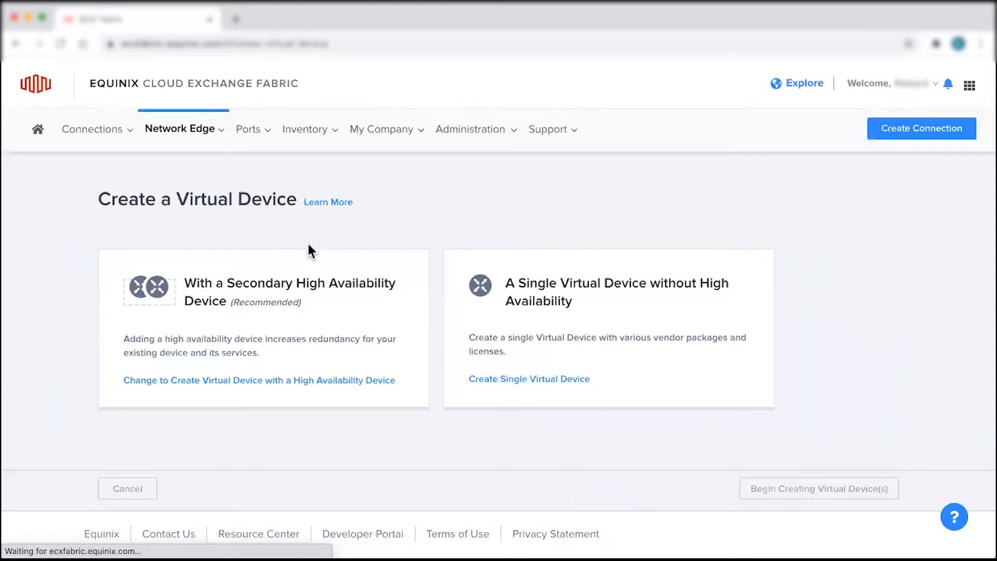
mouse_move(452, 261)
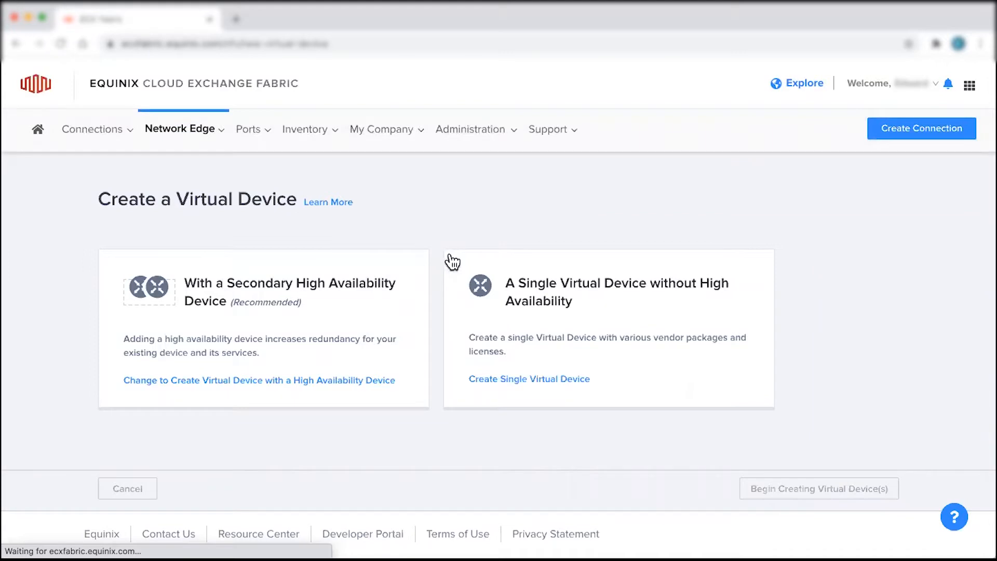
mouse_move(454, 263)
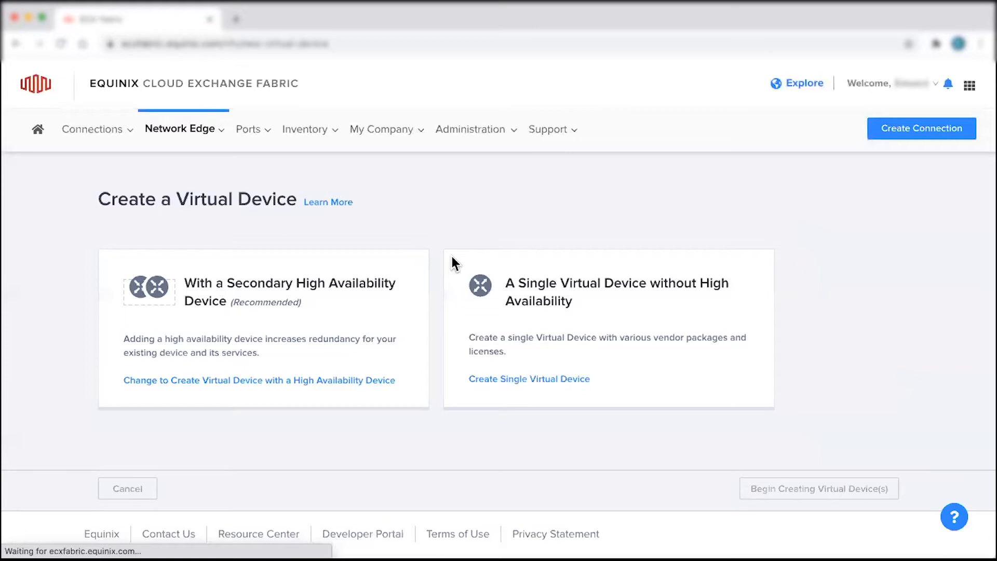
mouse_move(396, 268)
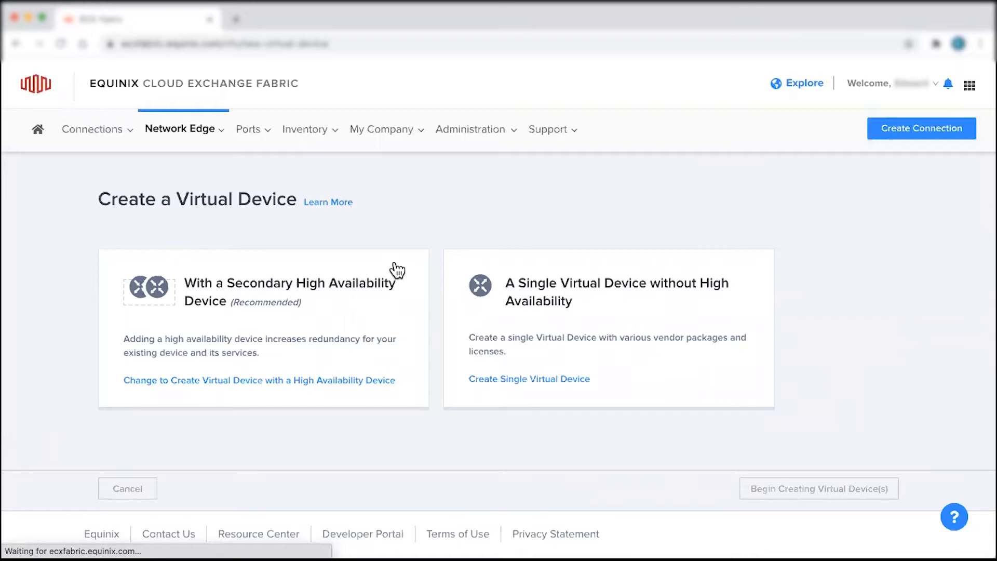
mouse_move(387, 270)
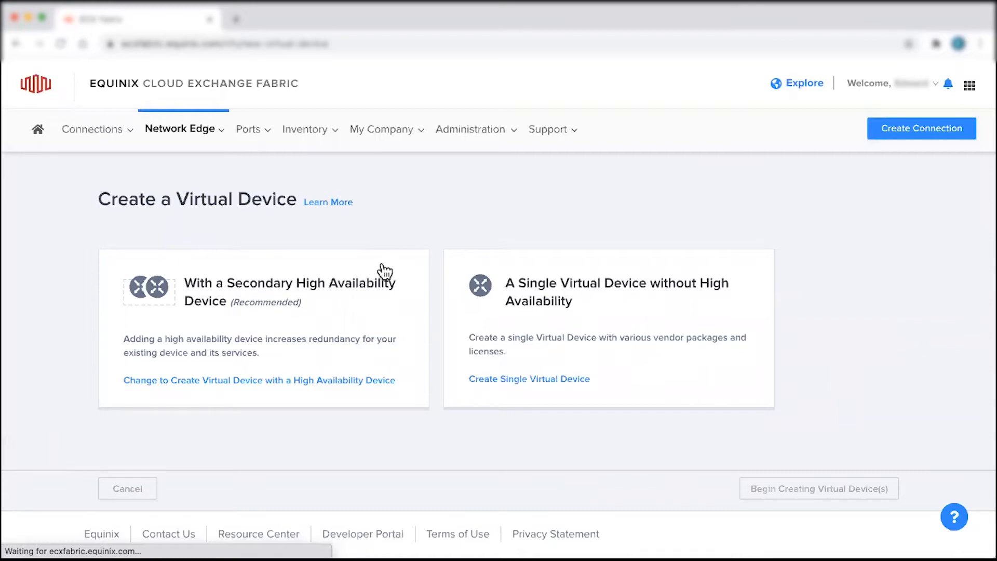
mouse_move(419, 274)
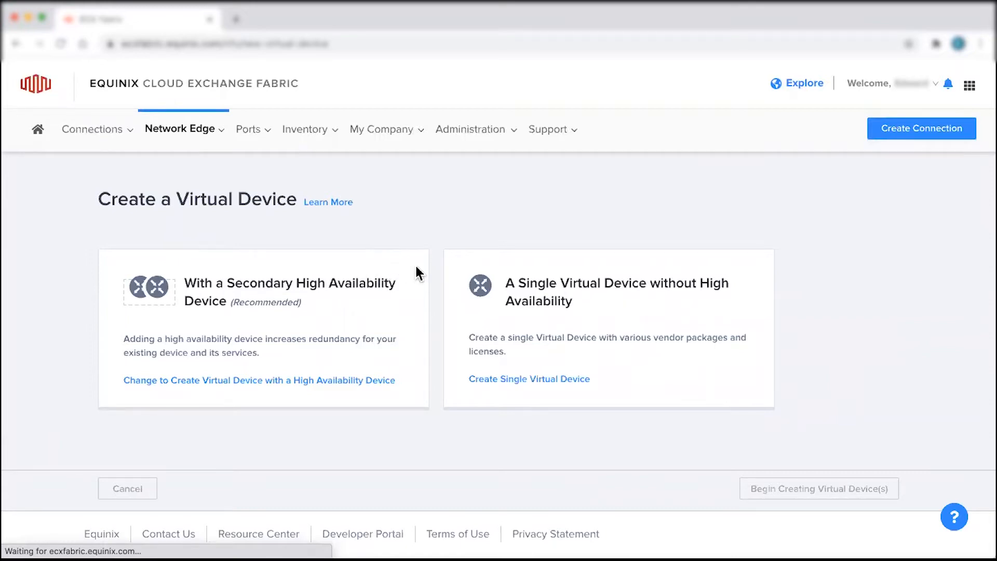
click(607, 329)
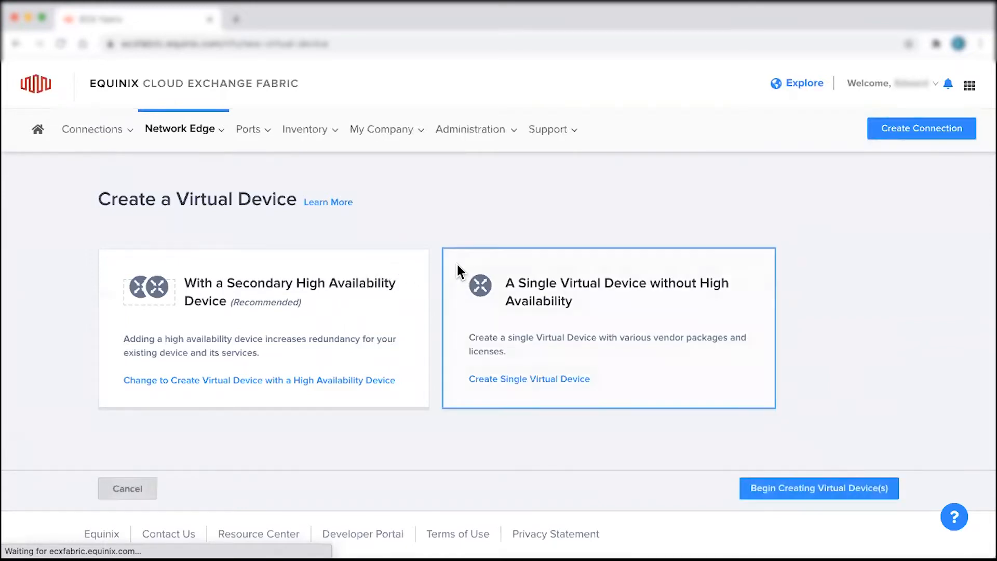
mouse_move(820, 497)
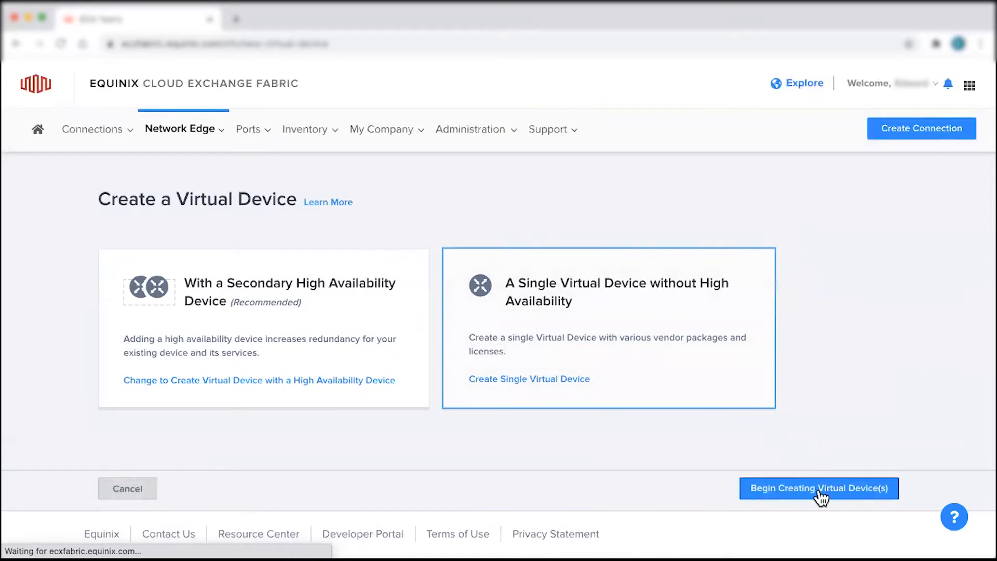
- Begin device setup and select the Cisco CSR 1000V package after reviewing its description
click(817, 488)
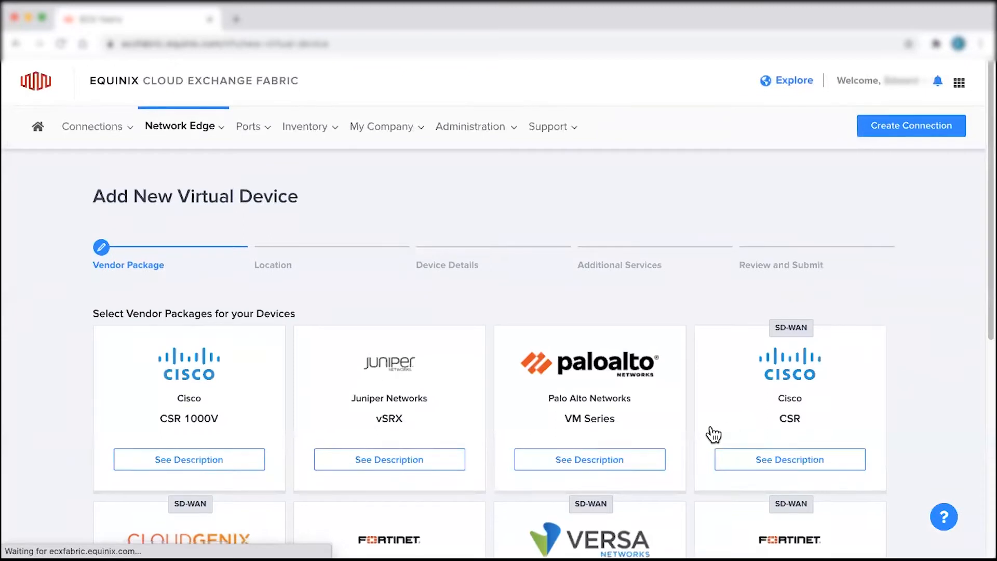
scroll(down, 3)
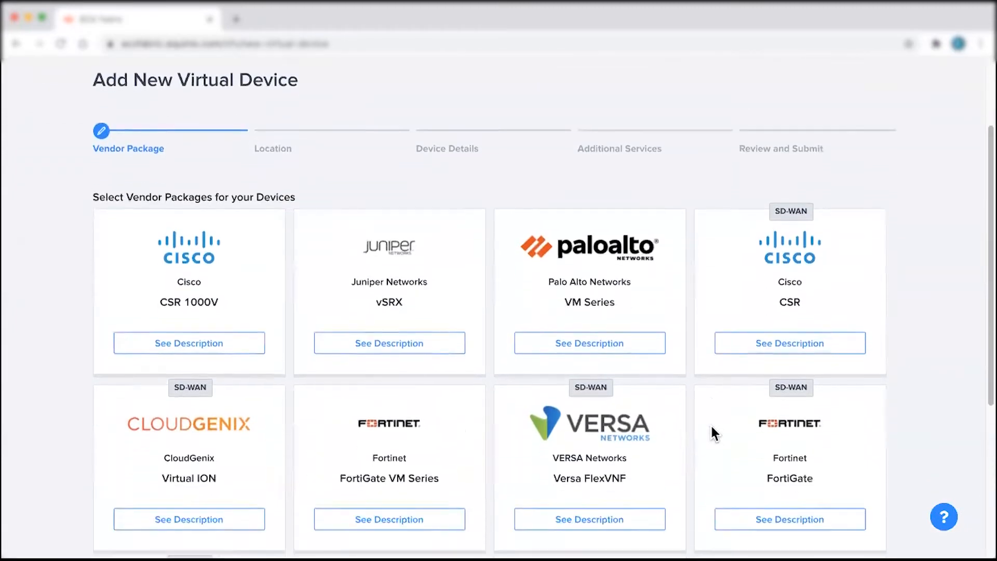
scroll(down, 3)
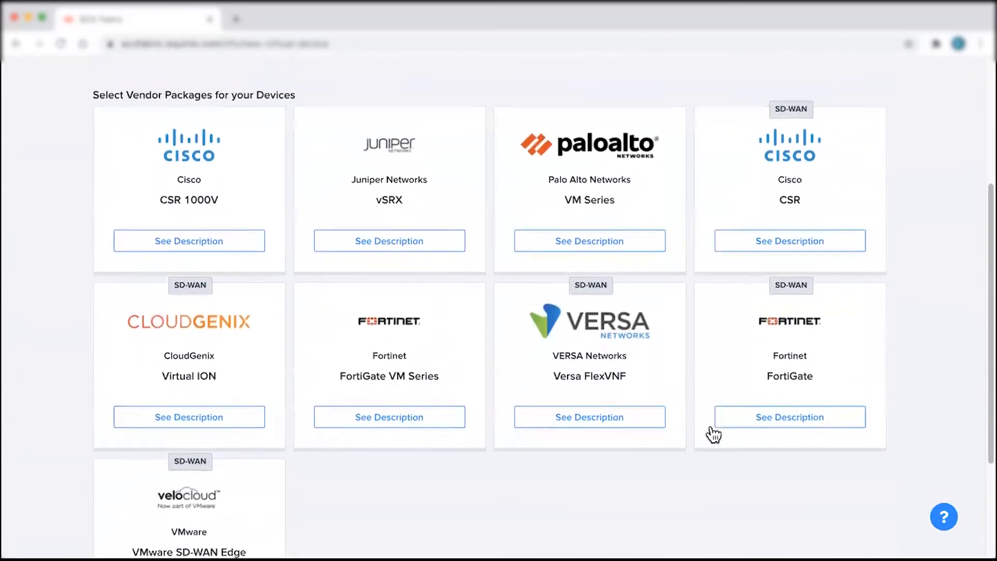
scroll(up, 3)
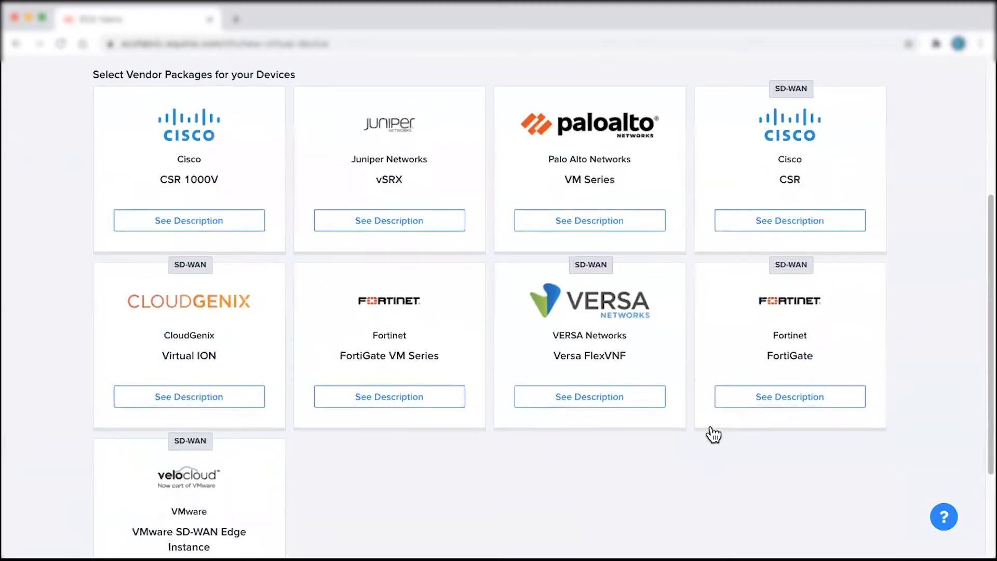
scroll(up, 3)
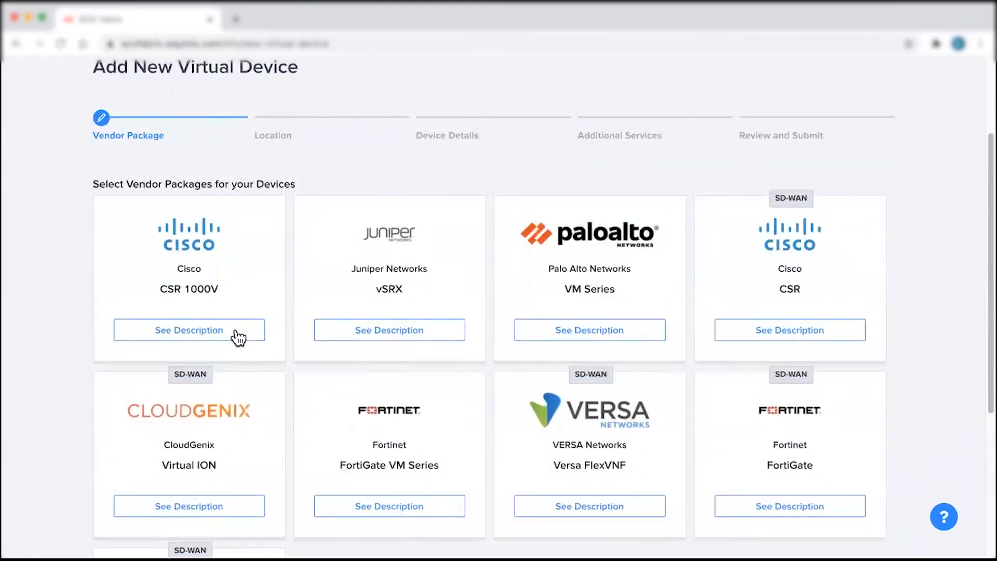
click(188, 330)
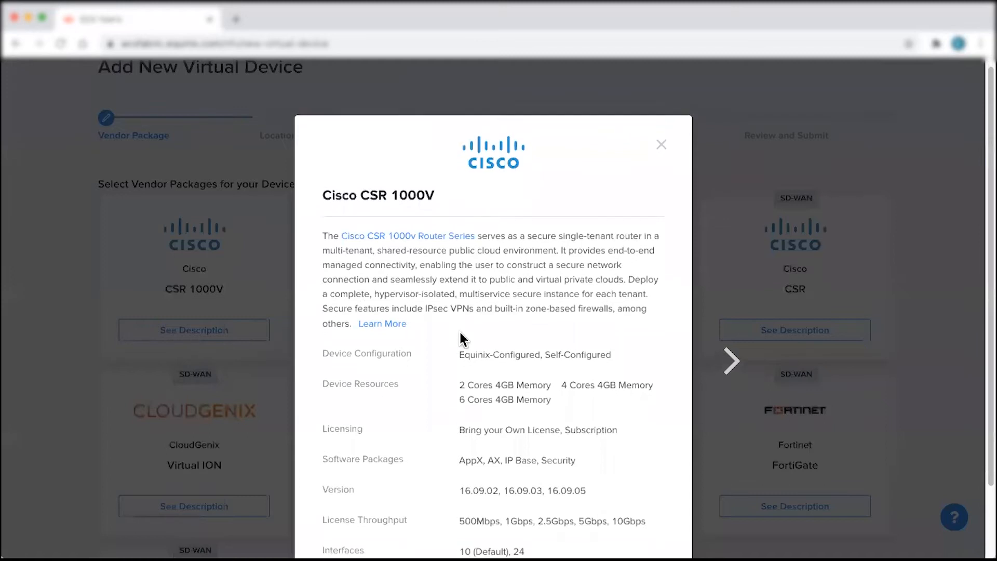
scroll(down, 3)
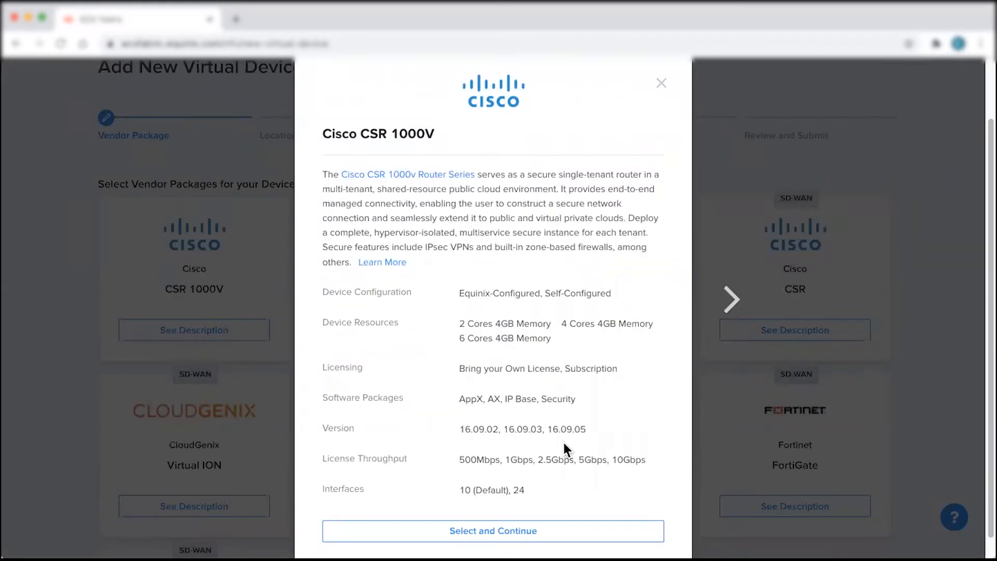
click(492, 531)
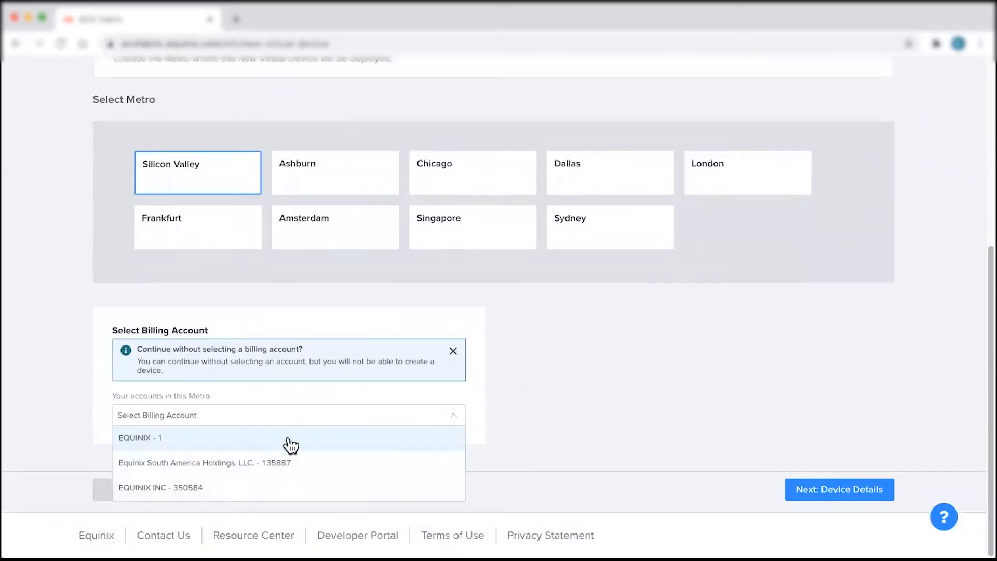
- Set the EQUINIX INC - 350584 billing account for Silicon Valley and advance to Device Details
click(160, 487)
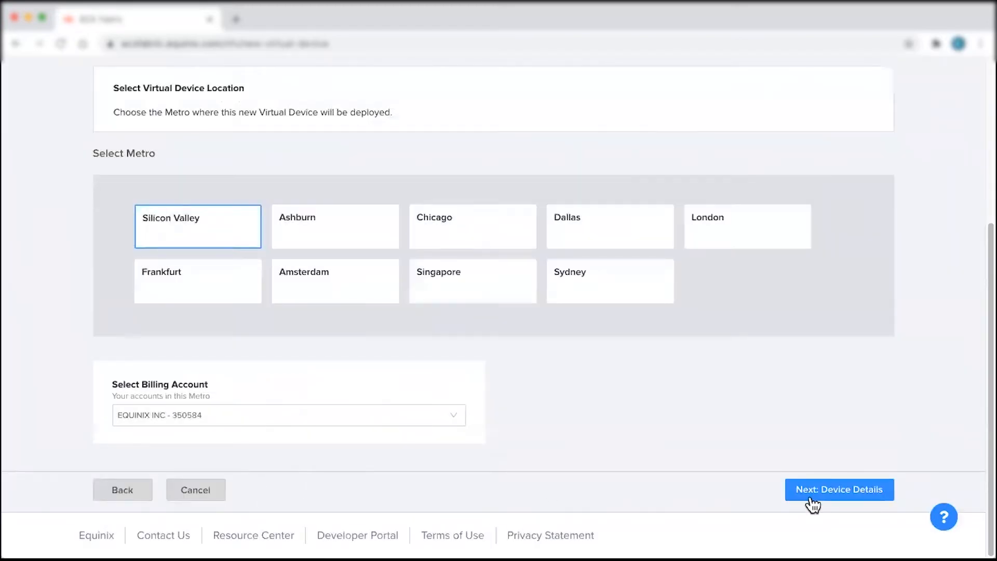
click(838, 489)
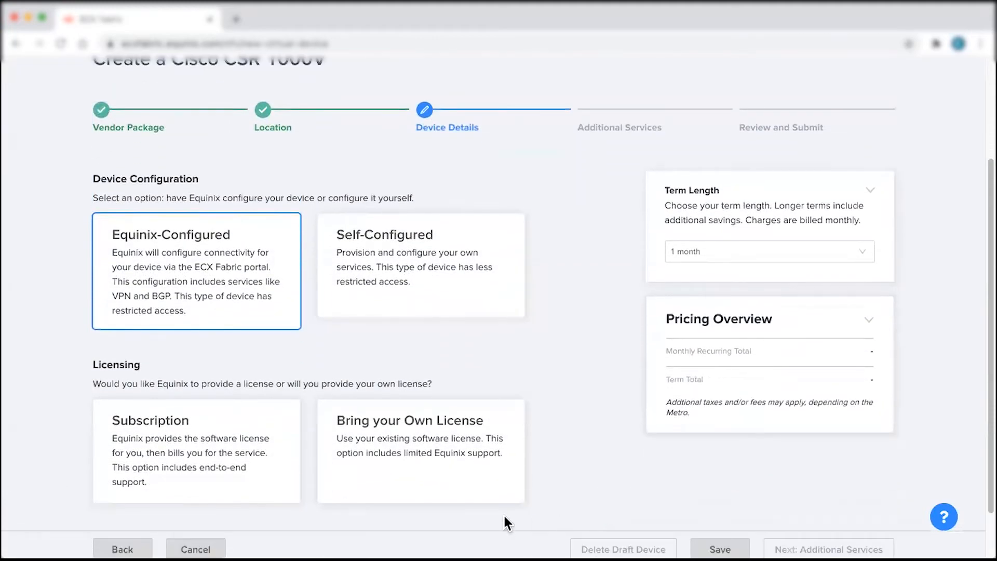
- Choose 4 cores with 4 GB memory, AppX 16.09.05 and 1 Gbps throughput at 1,060.00 USD monthly
scroll(down, 3)
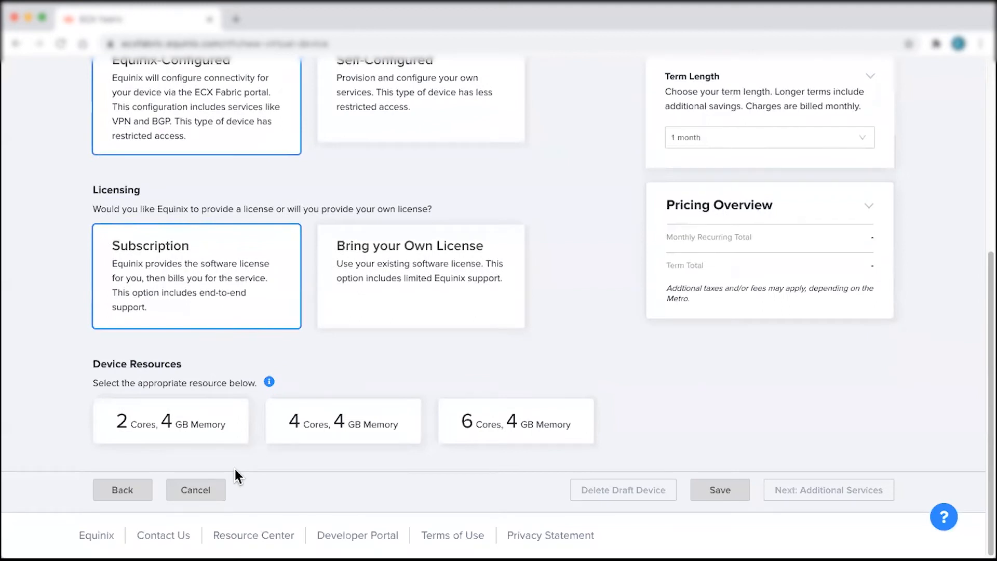
mouse_move(271, 496)
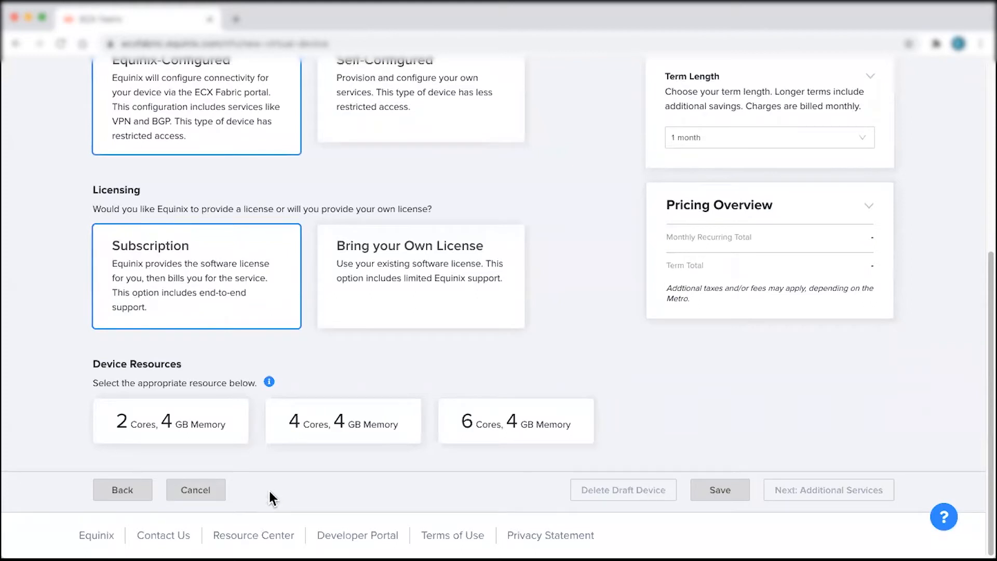
click(343, 420)
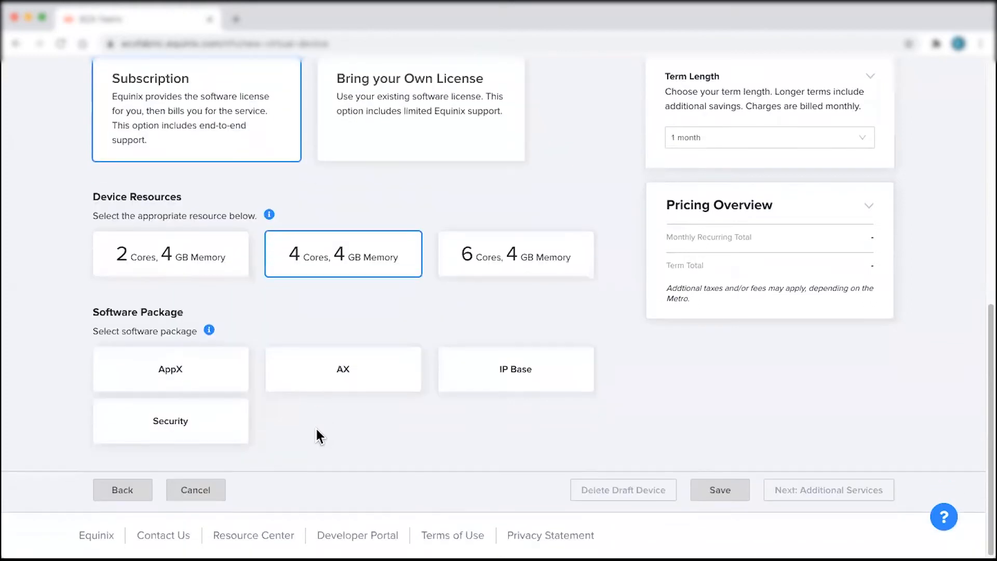
click(169, 369)
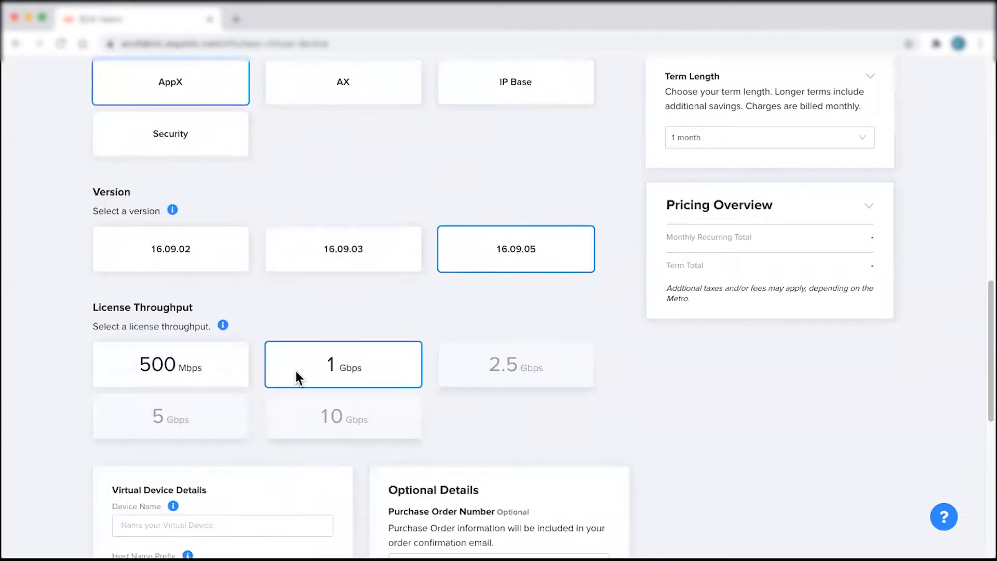
scroll(down, 3)
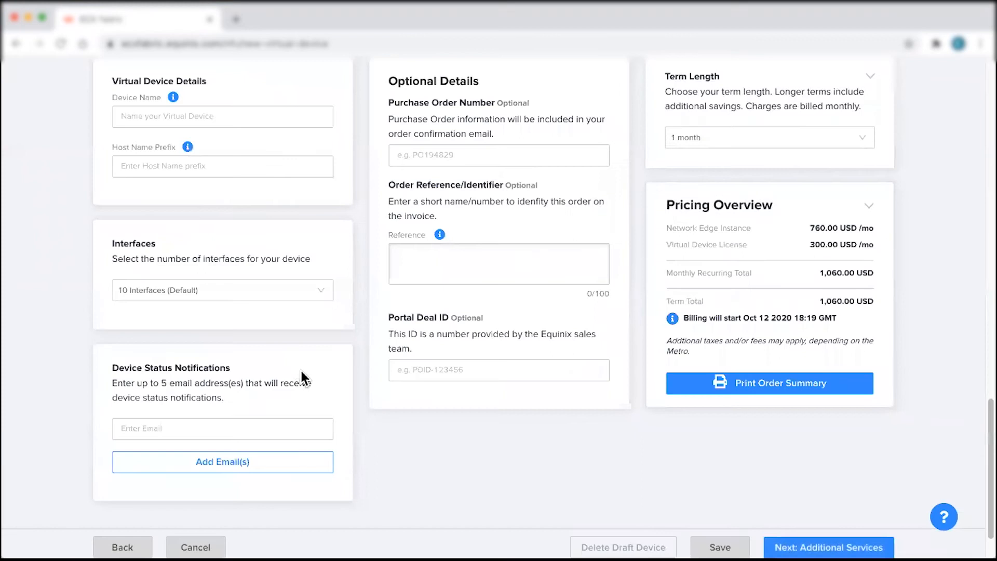
- Fill in the device name, host name prefix and status notification email
click(222, 117)
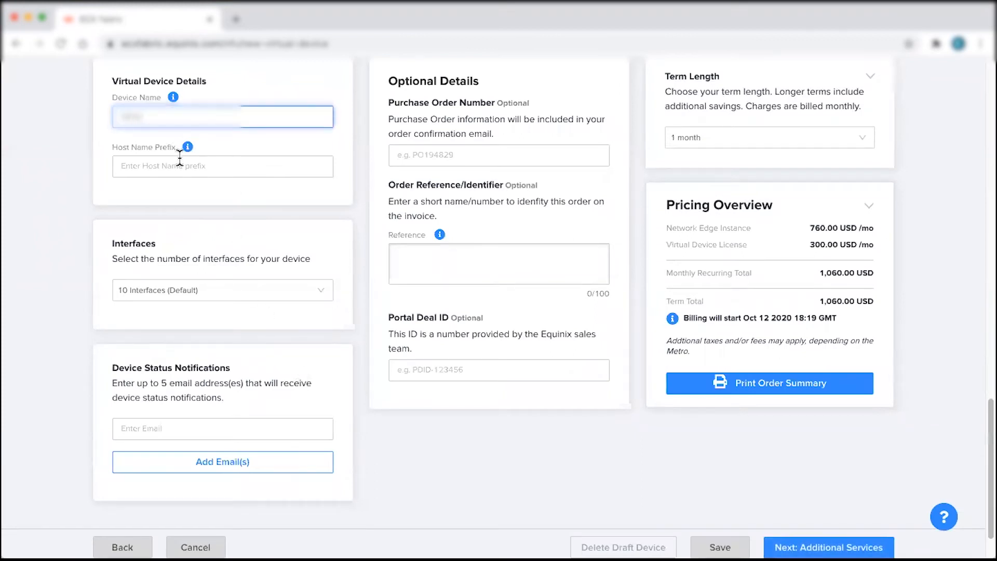
click(222, 166)
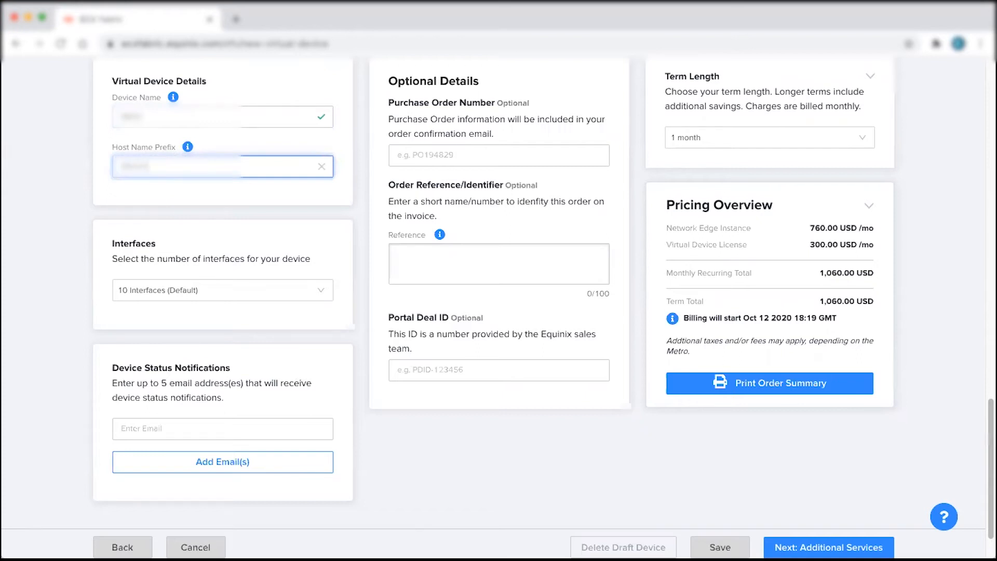
click(222, 429)
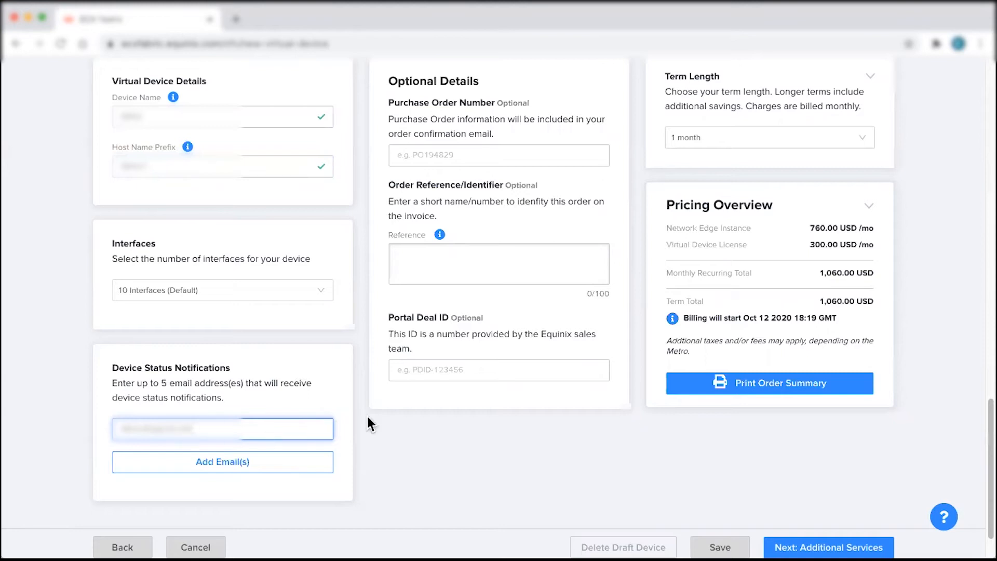
mouse_move(727, 143)
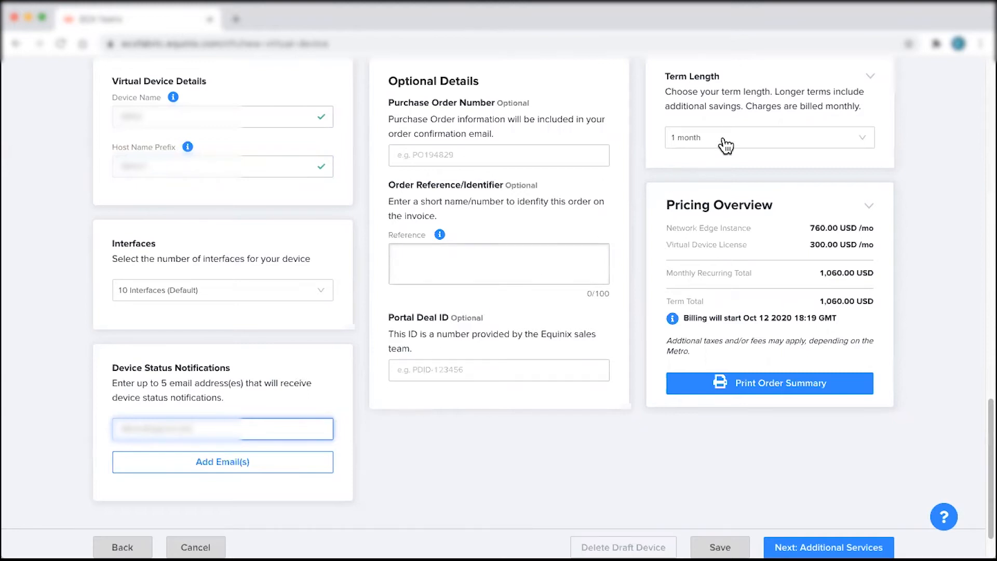
- Set a 24-month term for 955.00 USD monthly and advance to Additional Services
click(769, 137)
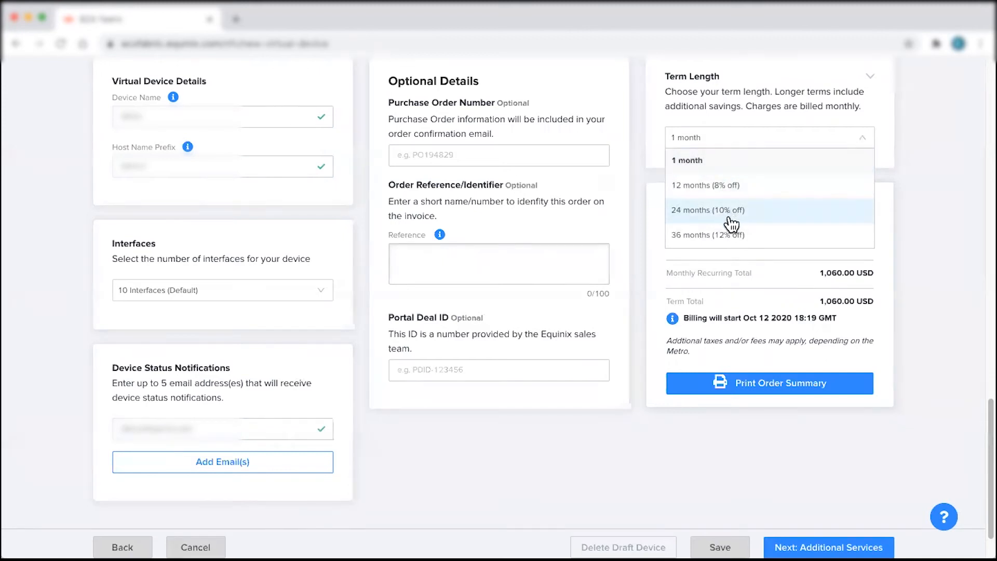
click(707, 210)
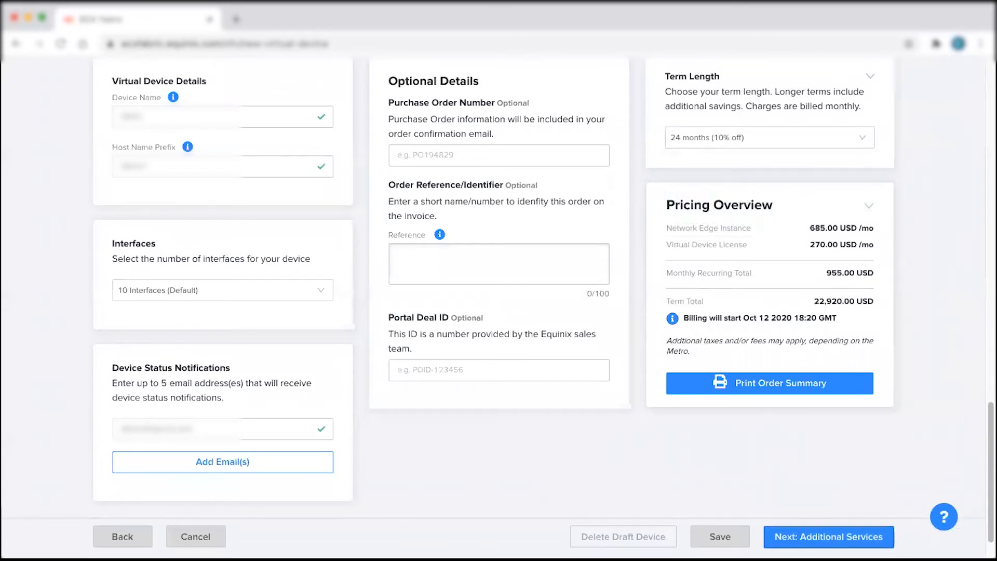
click(828, 536)
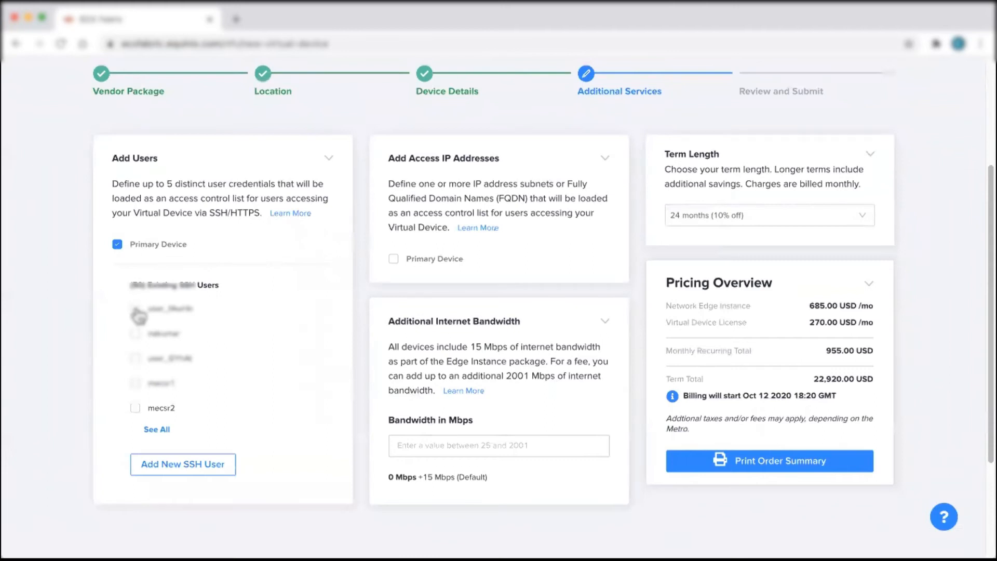
- Grant two existing SSH users access and proceed to the order review
click(135, 333)
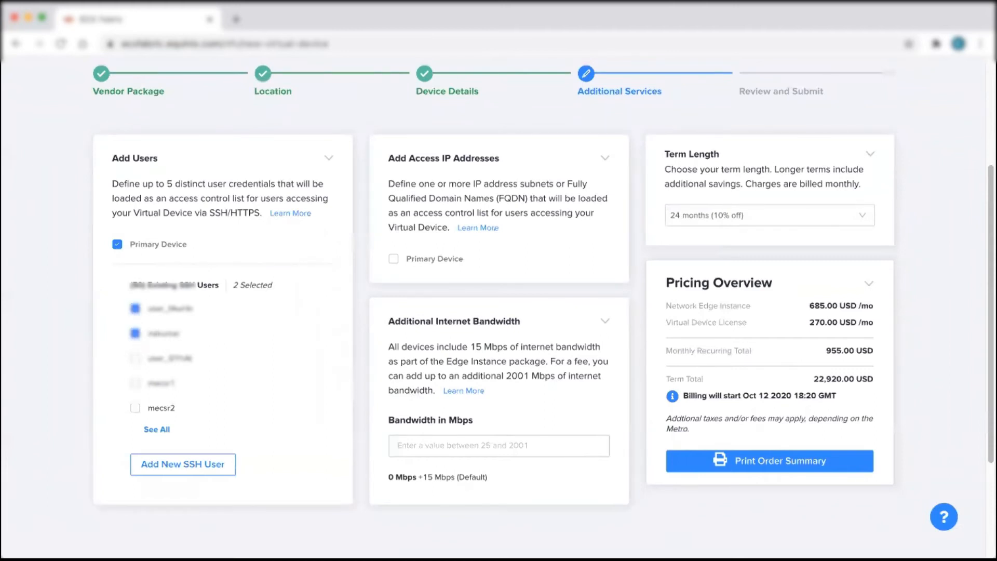
scroll(down, 3)
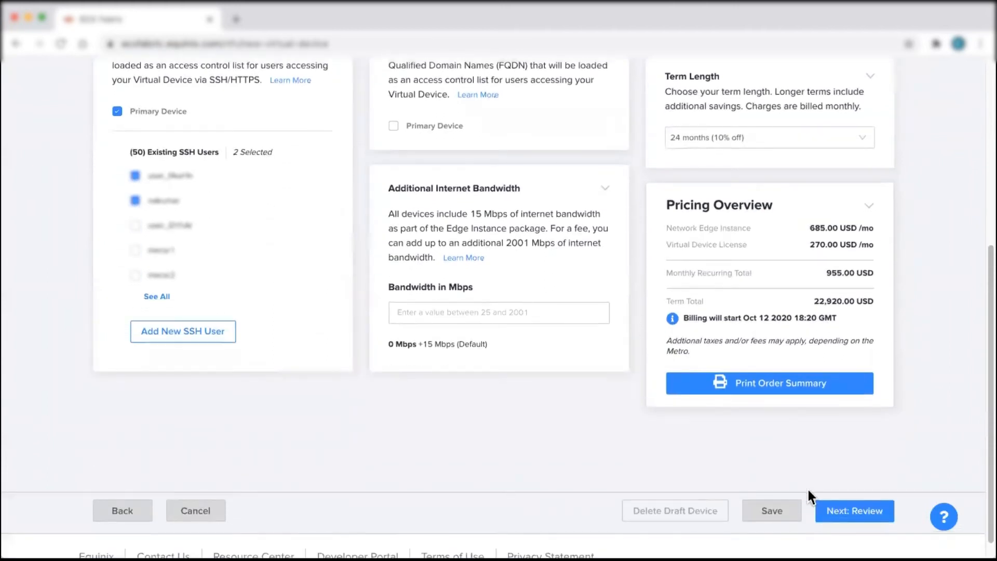
click(854, 511)
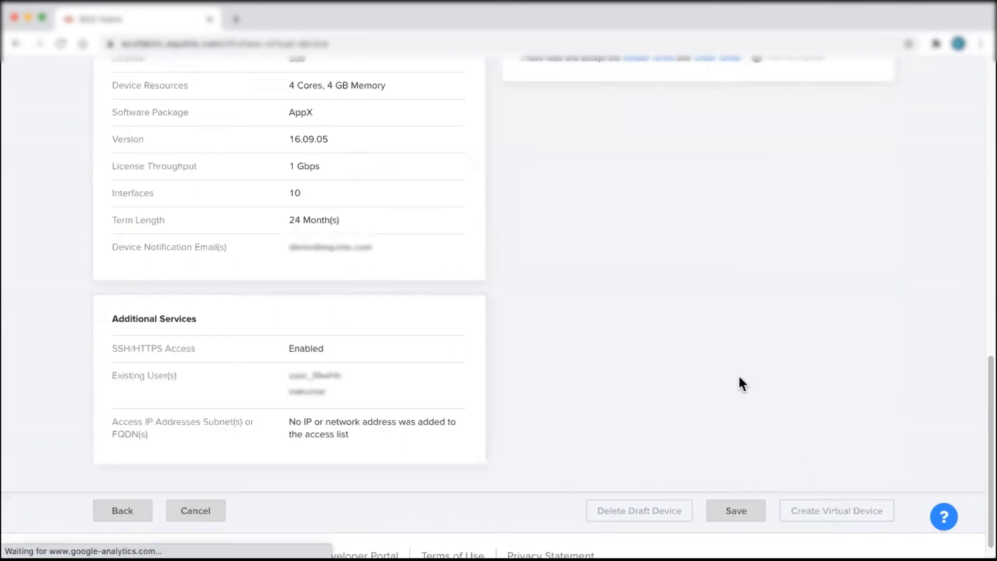
- Review the order, acknowledge the terms as read and understood, and submit it
scroll(up, 3)
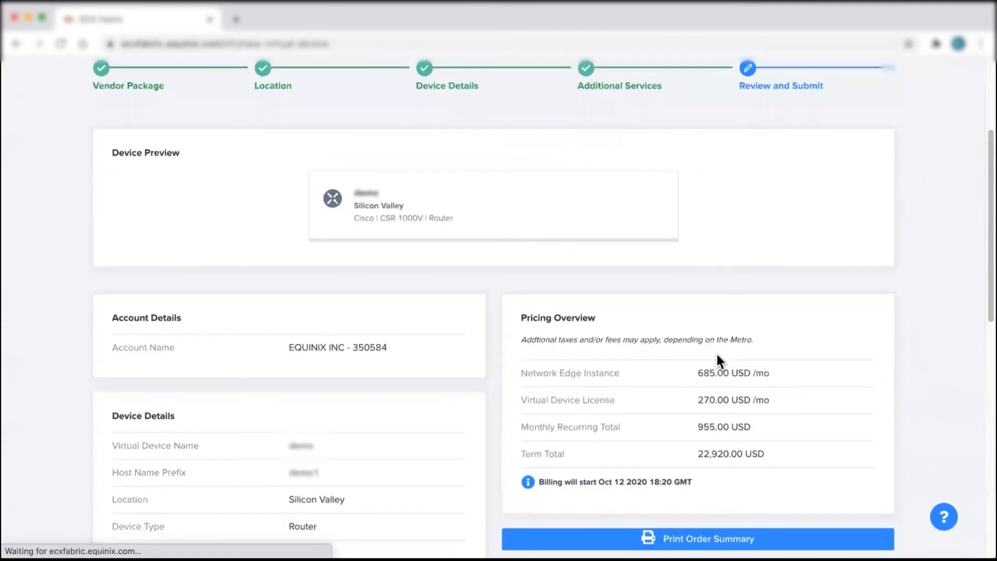
scroll(up, 3)
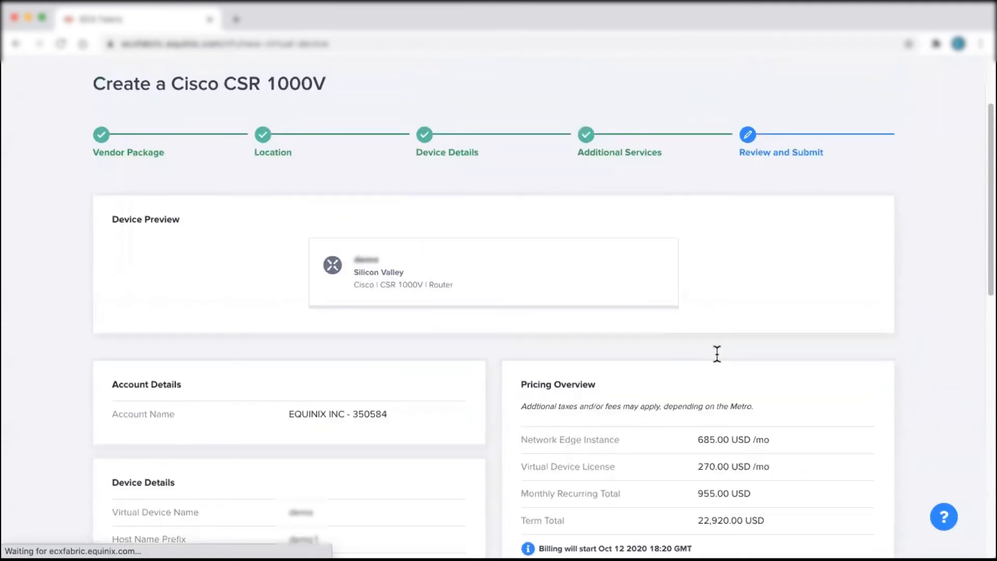
scroll(down, 3)
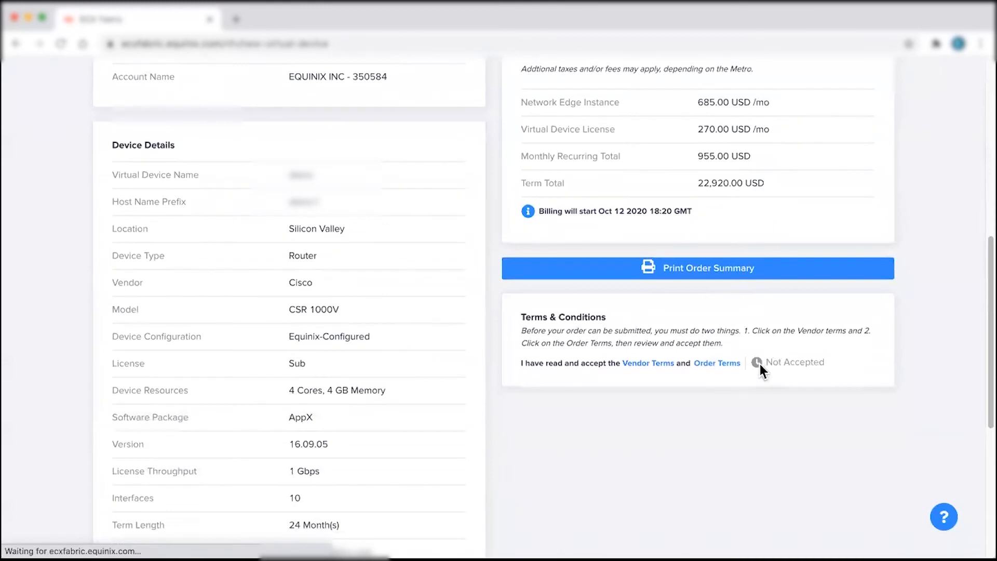
click(717, 363)
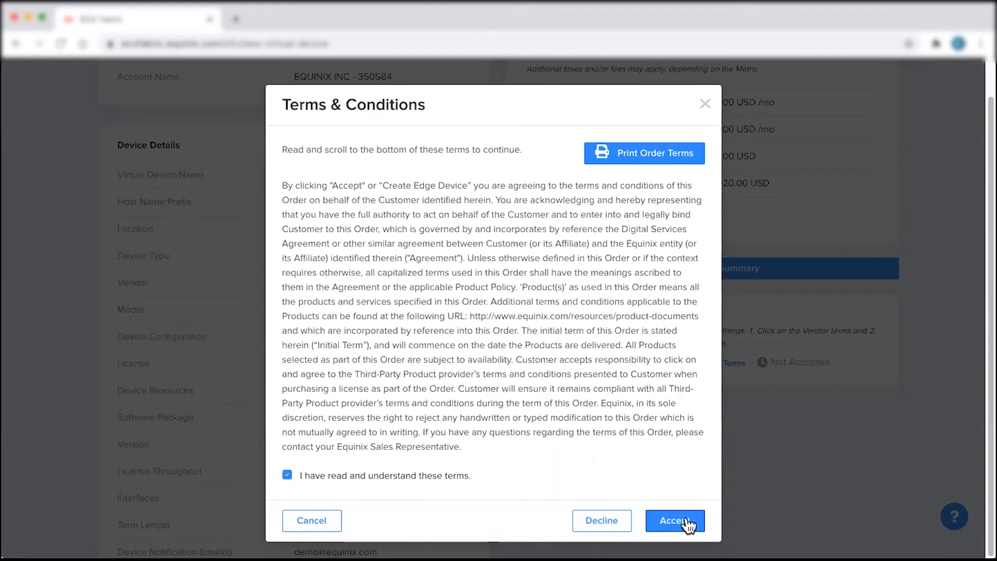
click(675, 521)
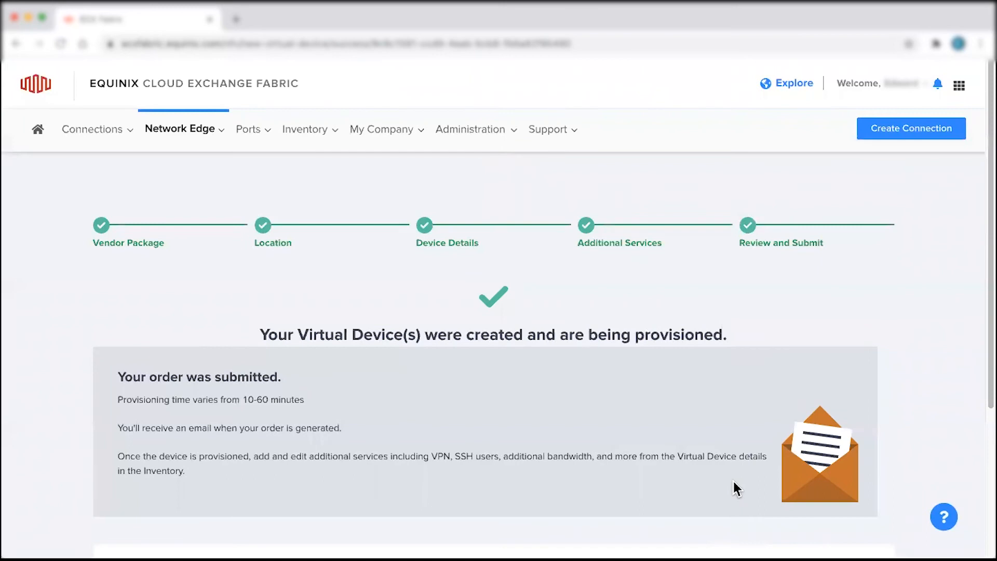
- Scroll the confirmation page to the new Cisco CSR 1000V device card
scroll(down, 3)
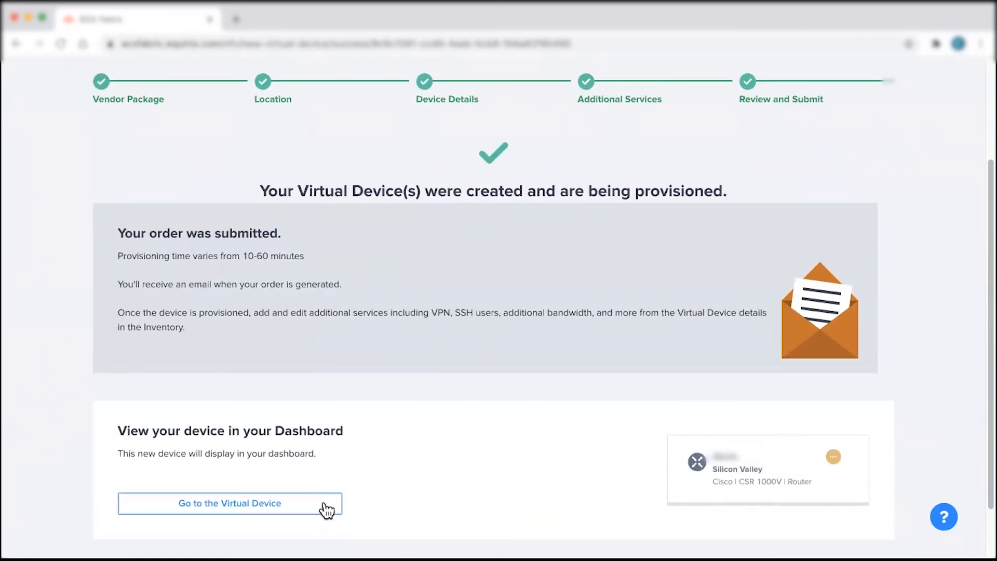
- View the new device's details, connections and additional services showing SSH pending and no VPN
click(229, 502)
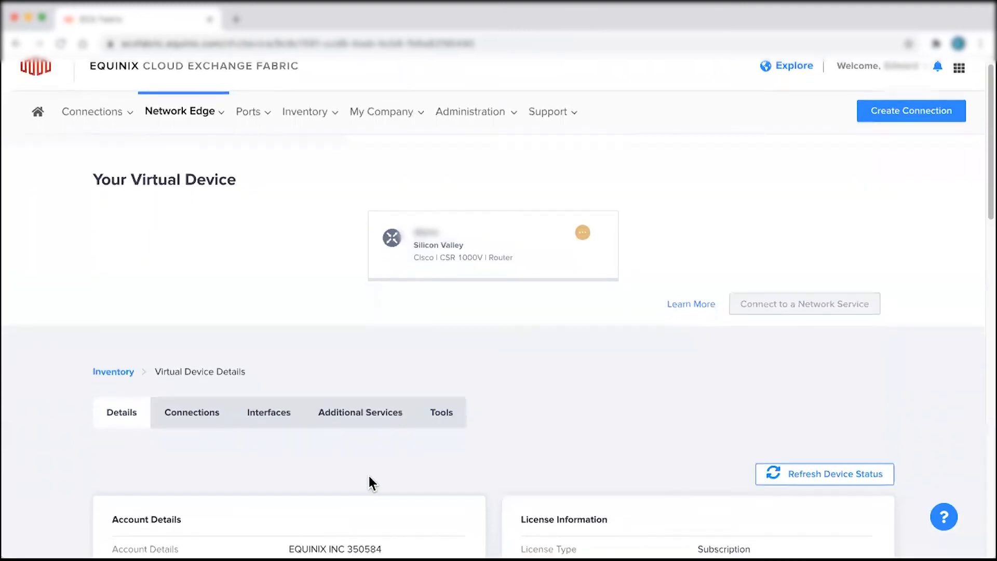
scroll(down, 3)
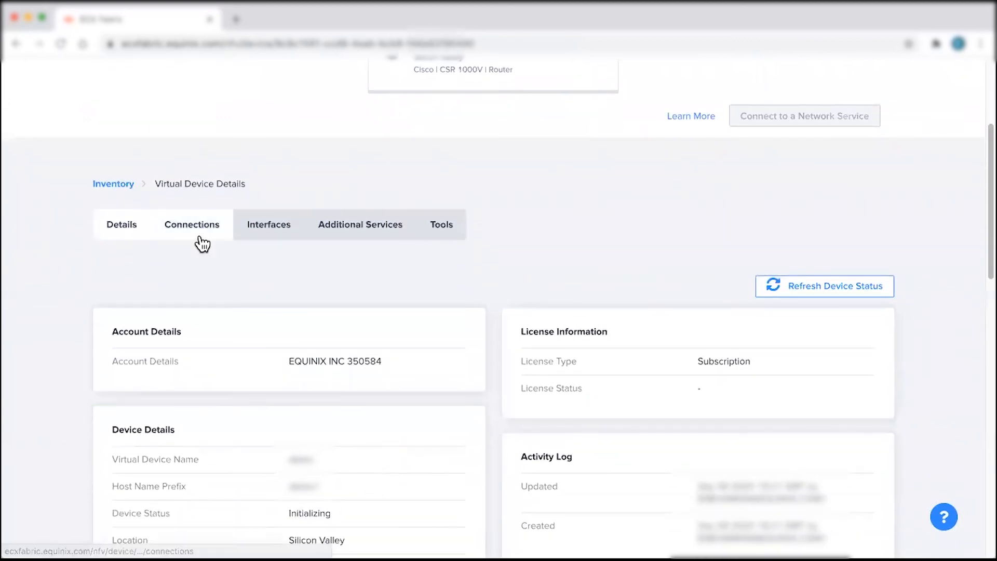
click(191, 224)
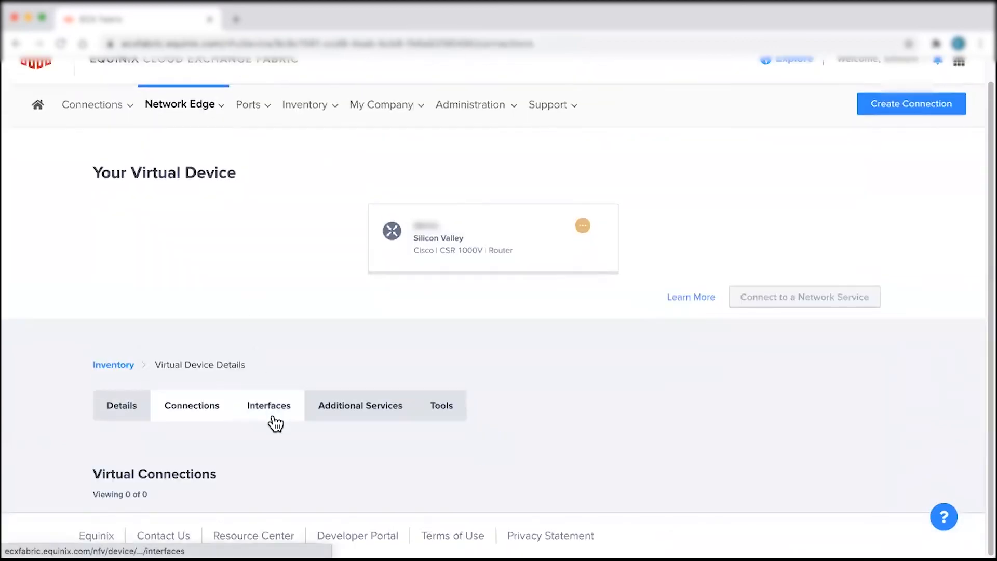
click(268, 406)
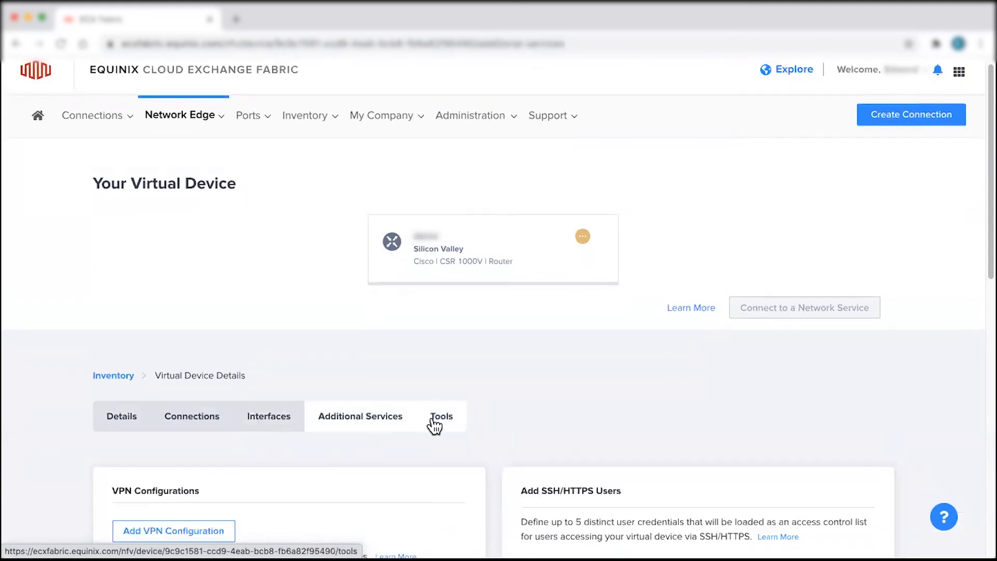
scroll(down, 3)
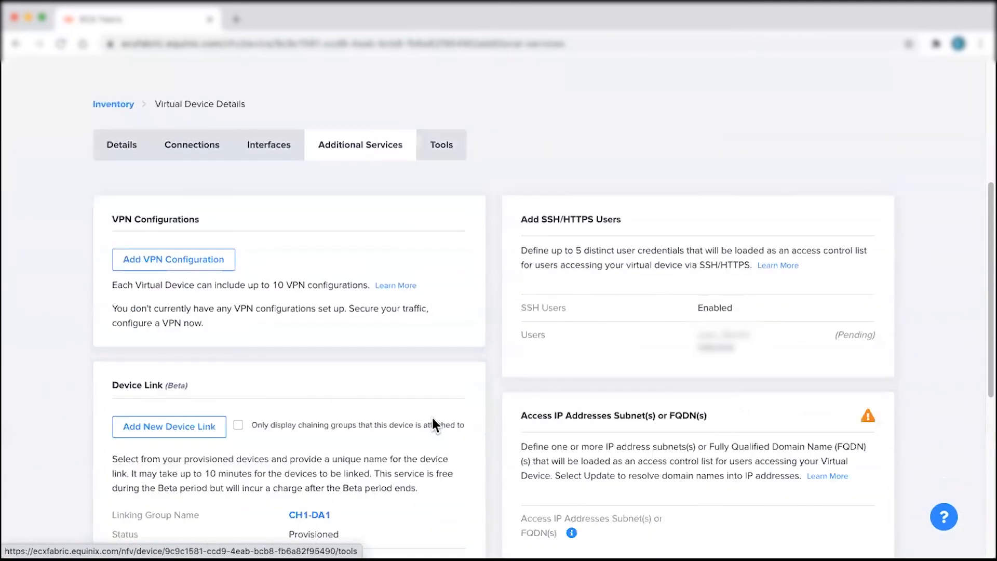
scroll(up, 3)
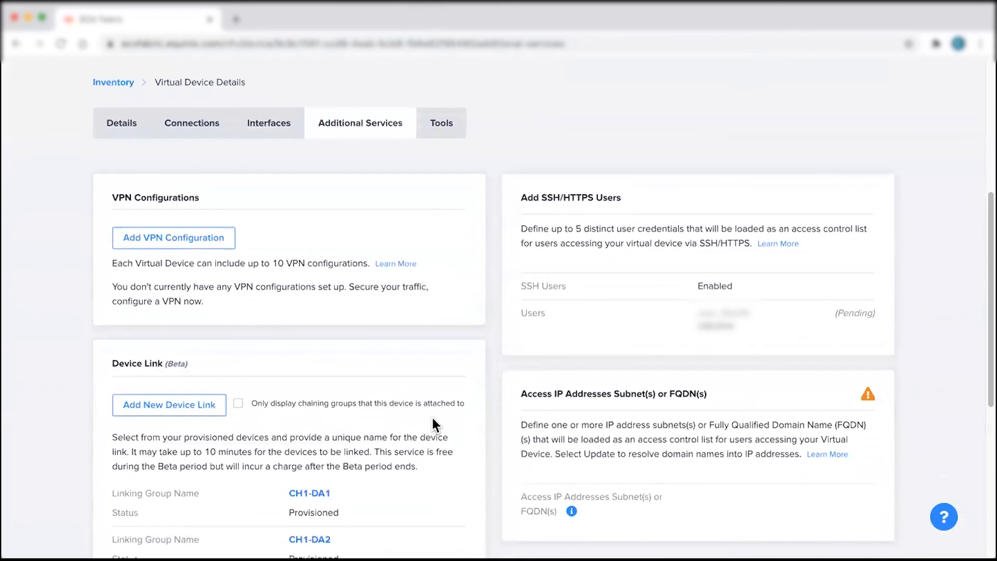